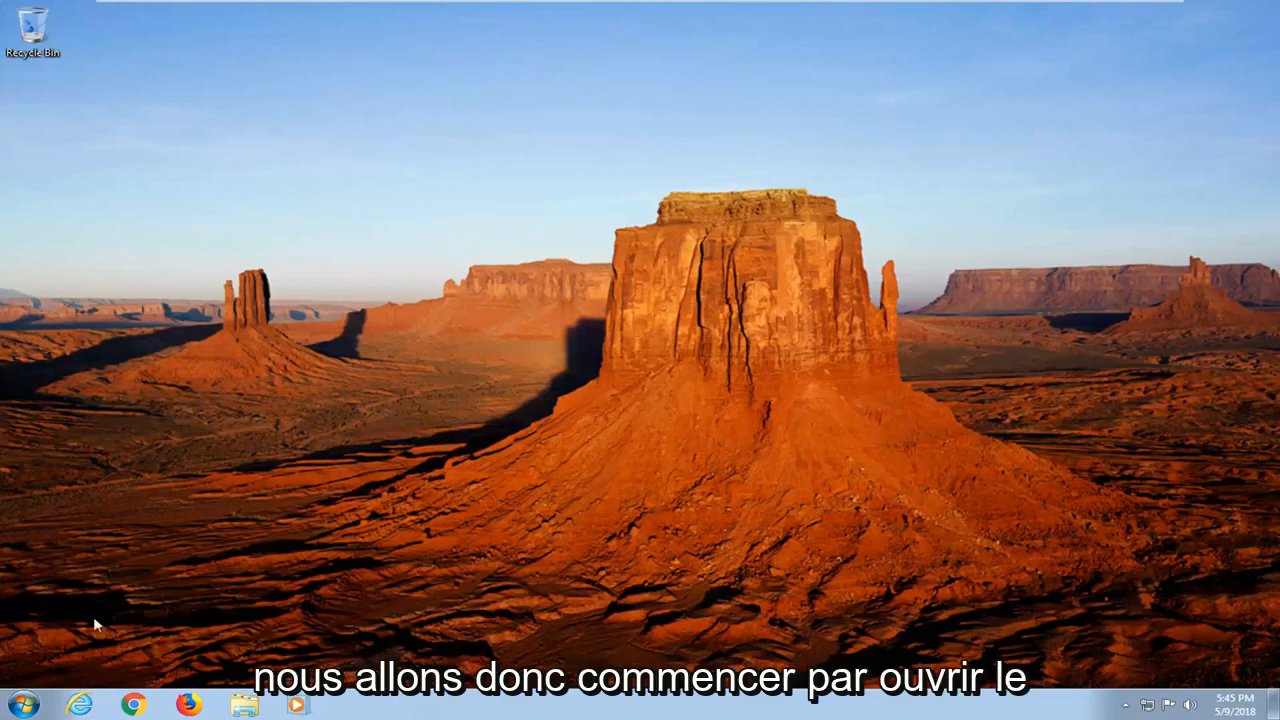
# Search the Start Menu for 'cmd' so the cmd program appears
pyautogui.click(25, 707)
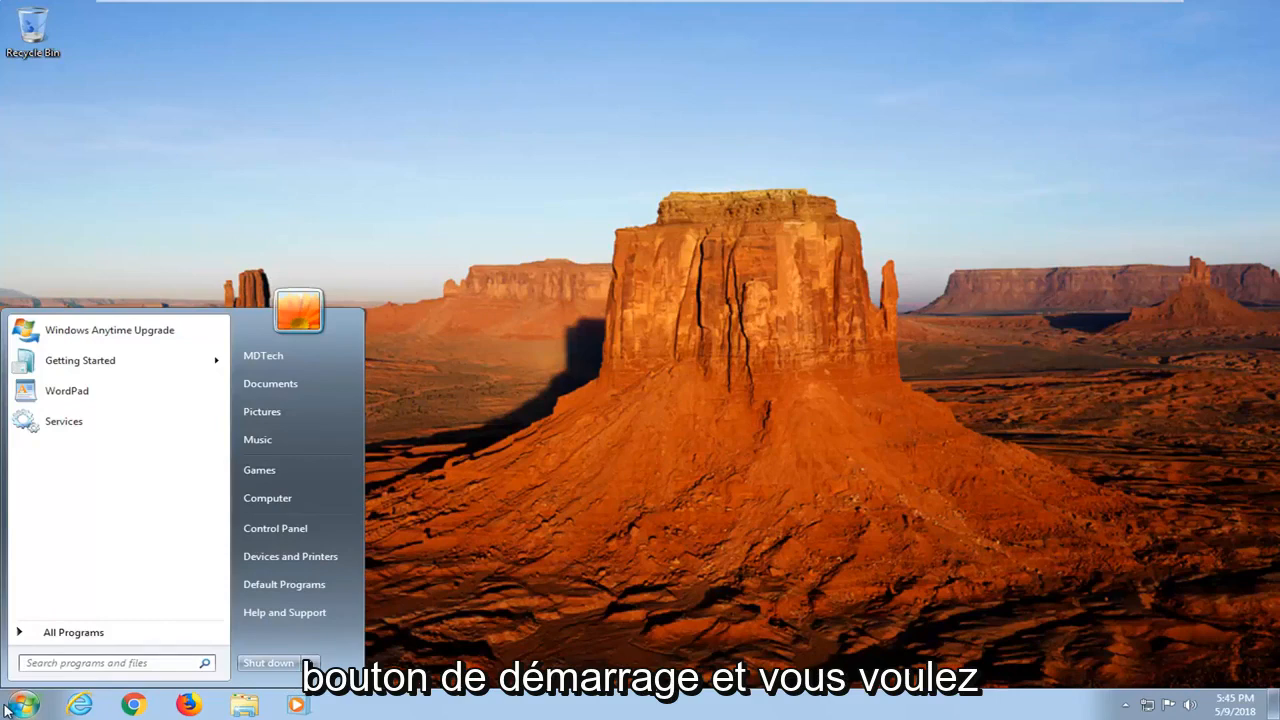
pyautogui.write('cmd')
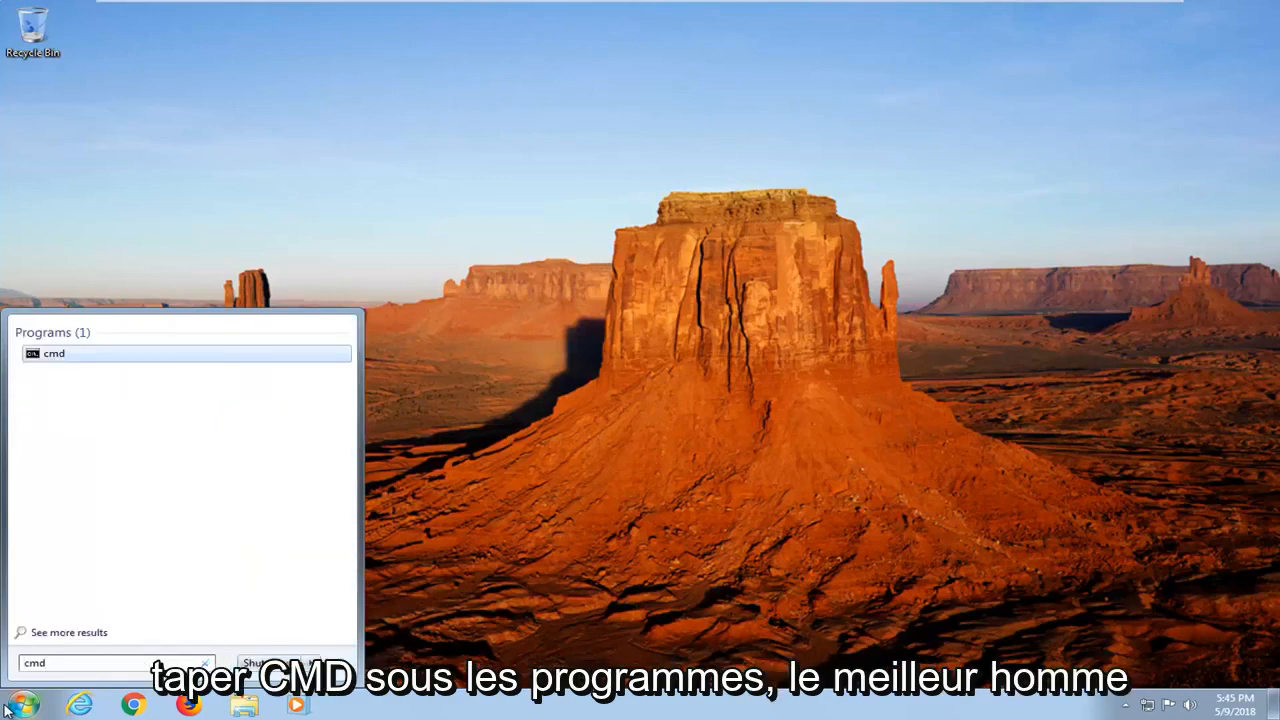
pyautogui.moveTo(50, 355)
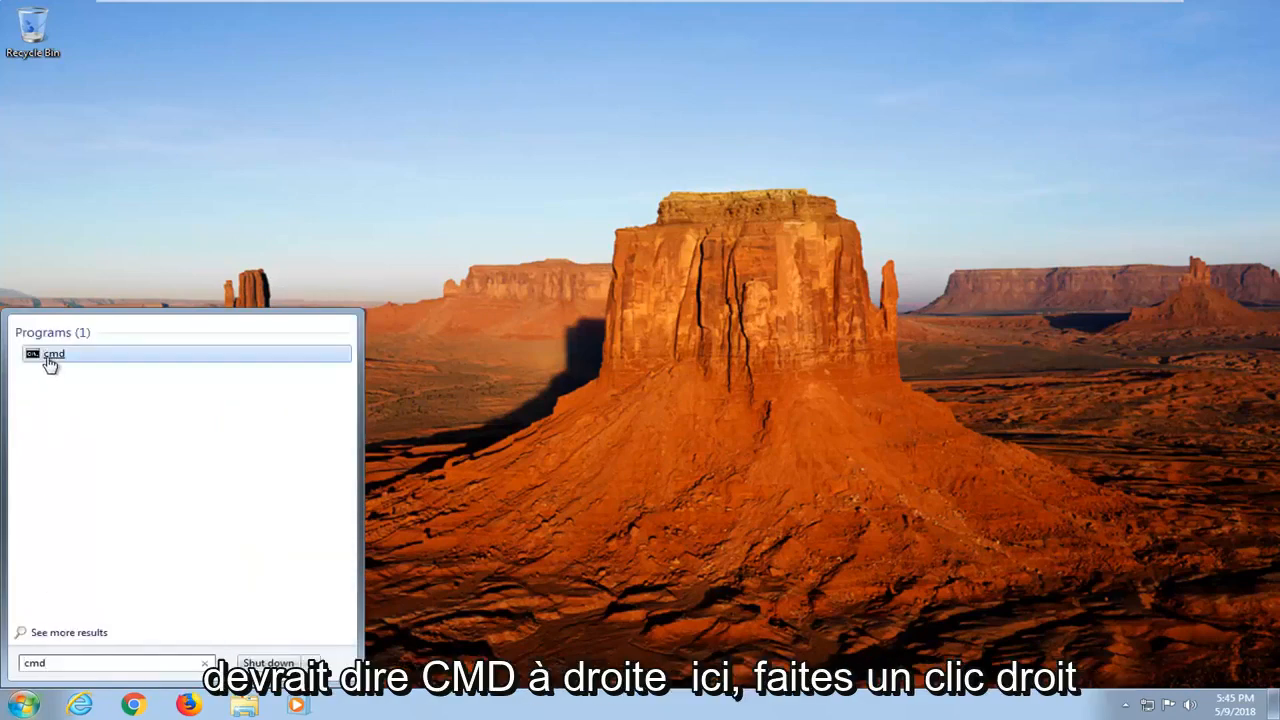
# Run cmd as administrator and approve the User Account Control prompt
pyautogui.rightClick(53, 353)
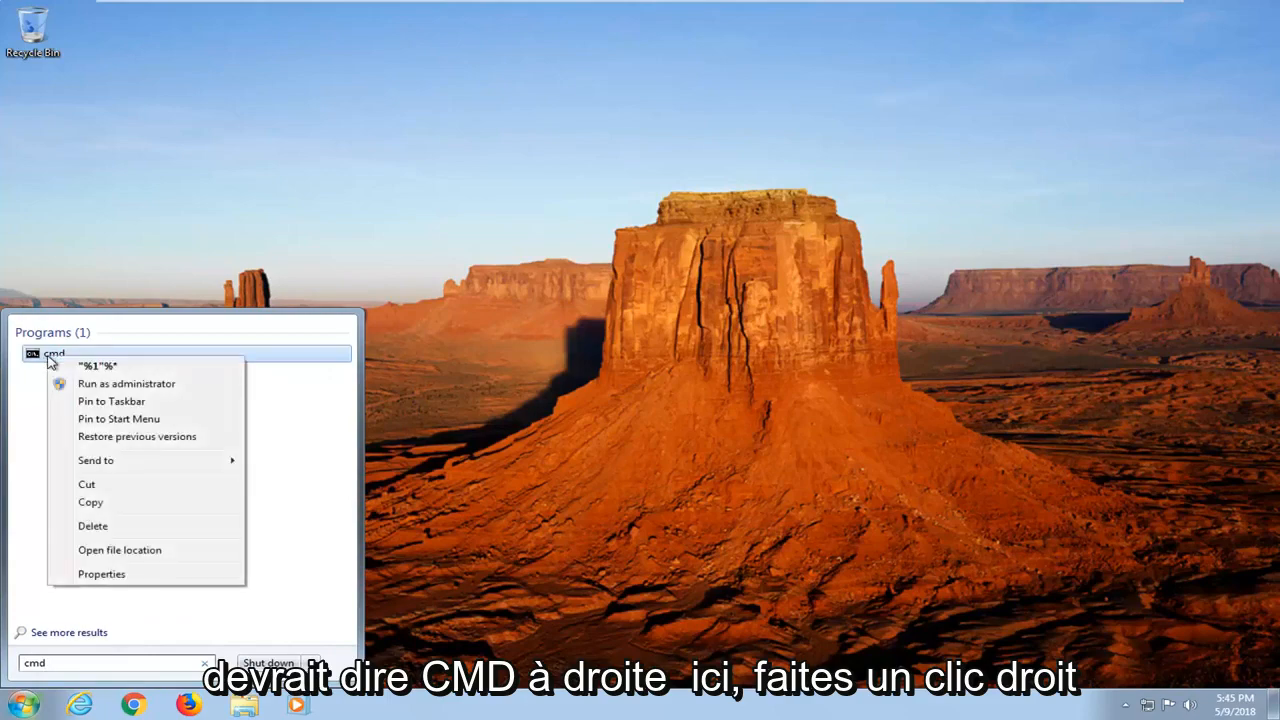
pyautogui.moveTo(107, 383)
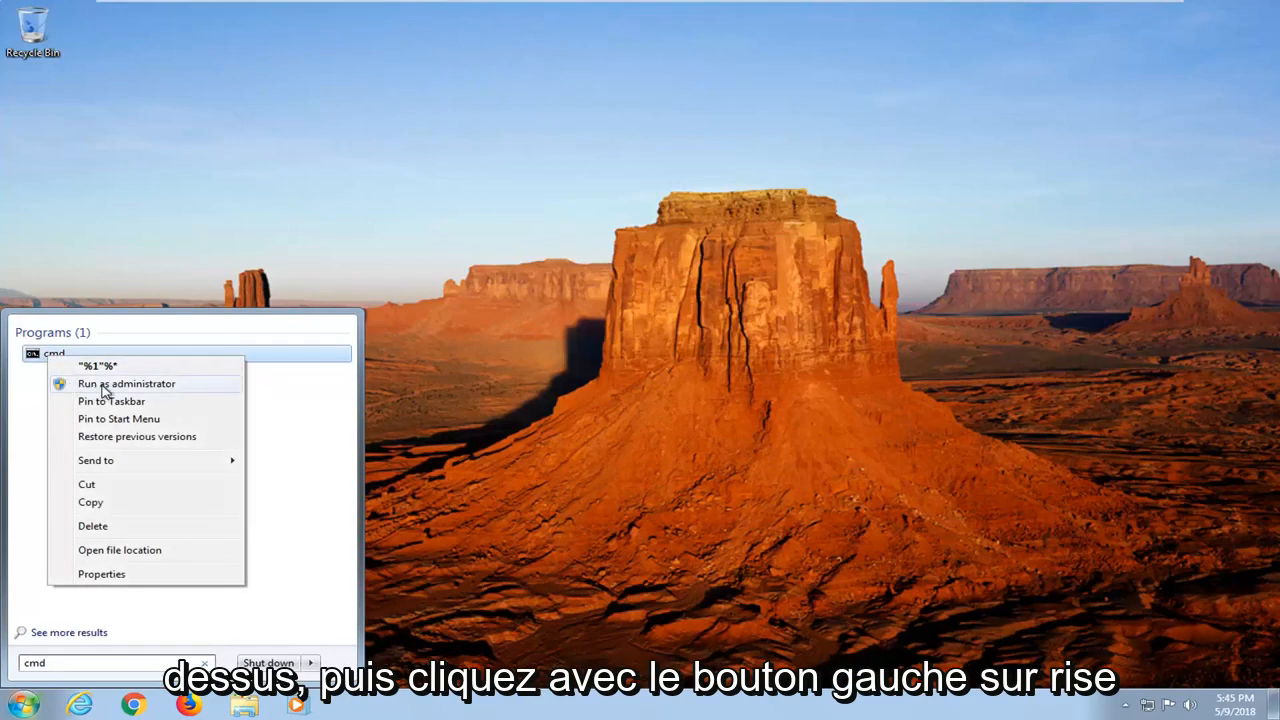
pyautogui.click(126, 383)
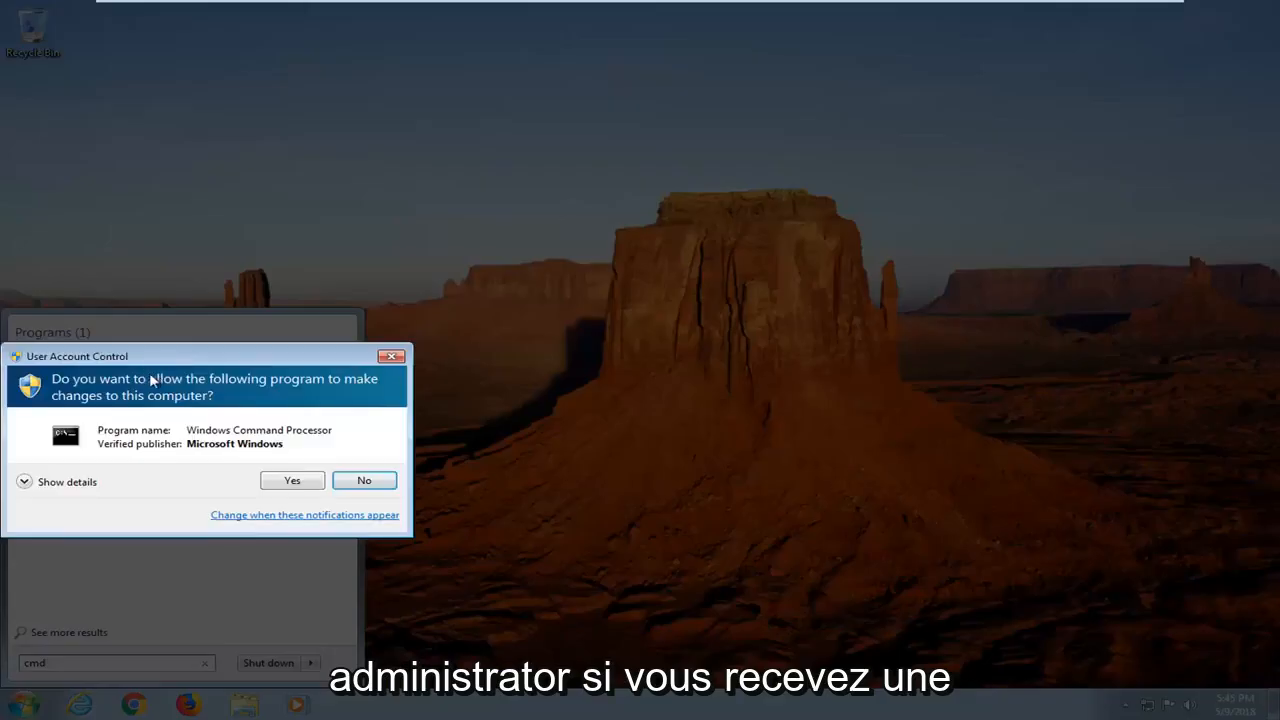
pyautogui.moveTo(120, 386)
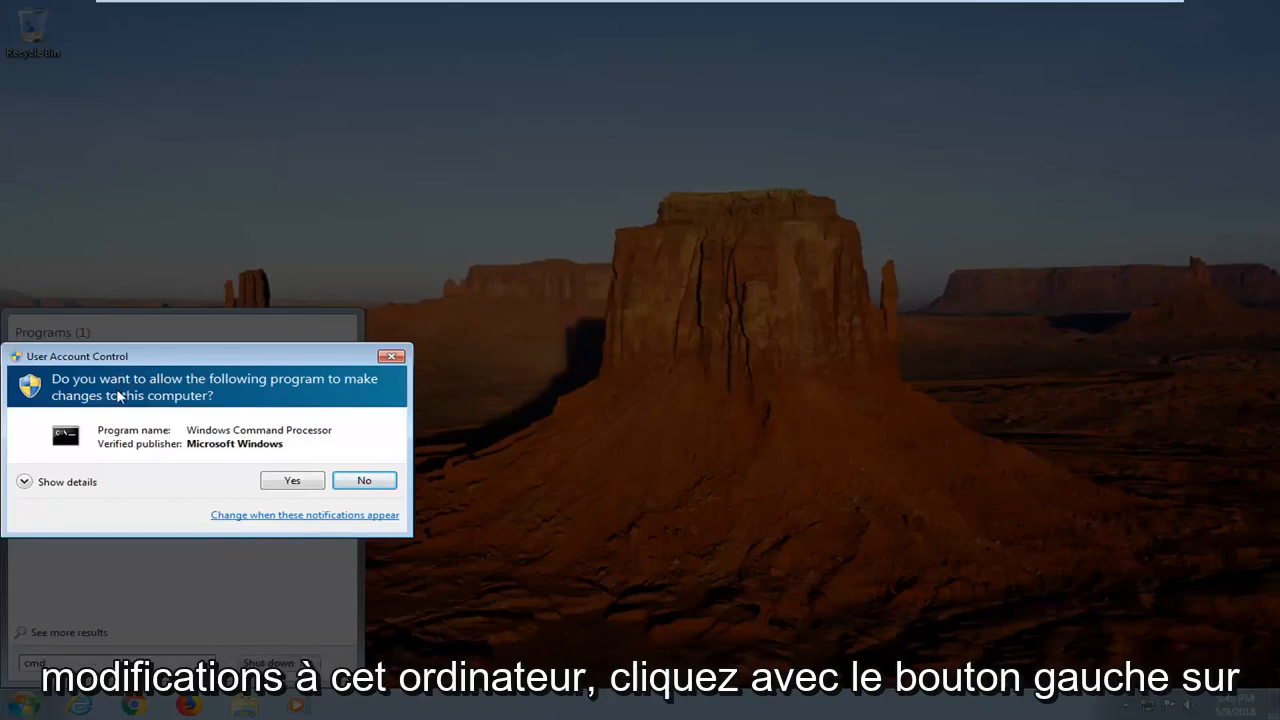
pyautogui.click(291, 480)
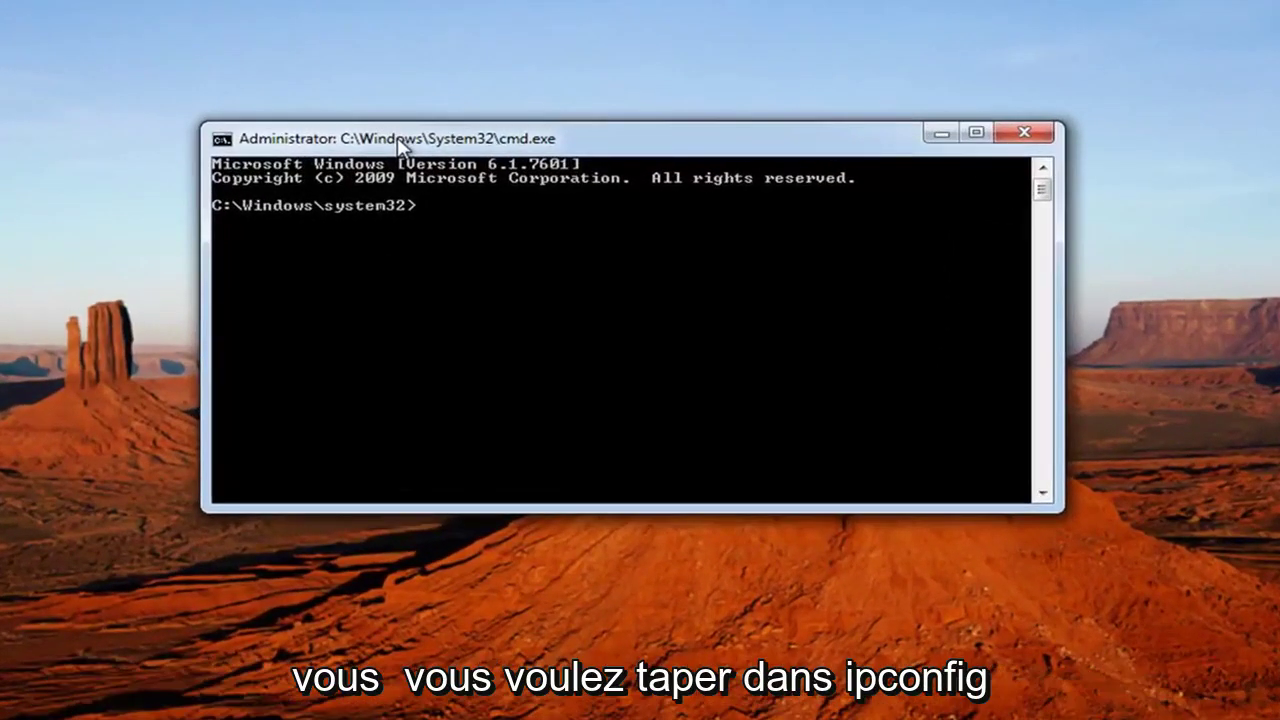
# Run ipconfig /flushdns in the elevated prompt to clear the DNS cache
pyautogui.write('ipconfig')
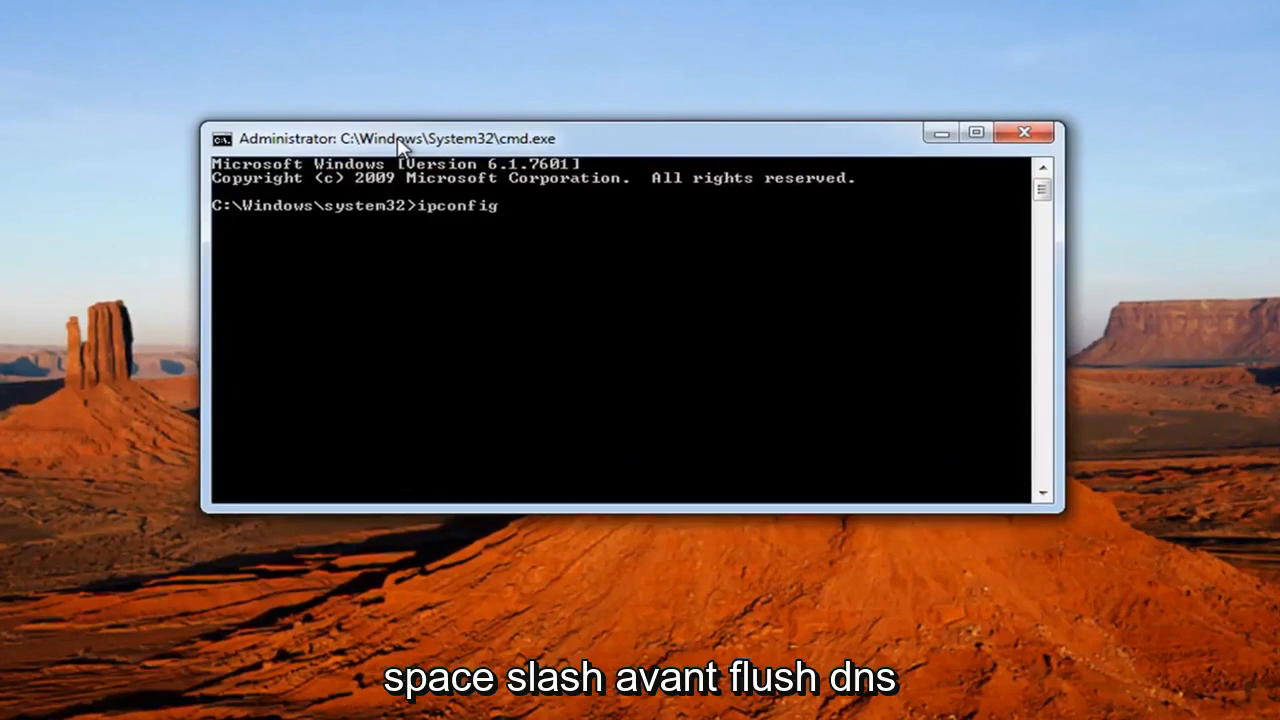
pyautogui.write('/fl')
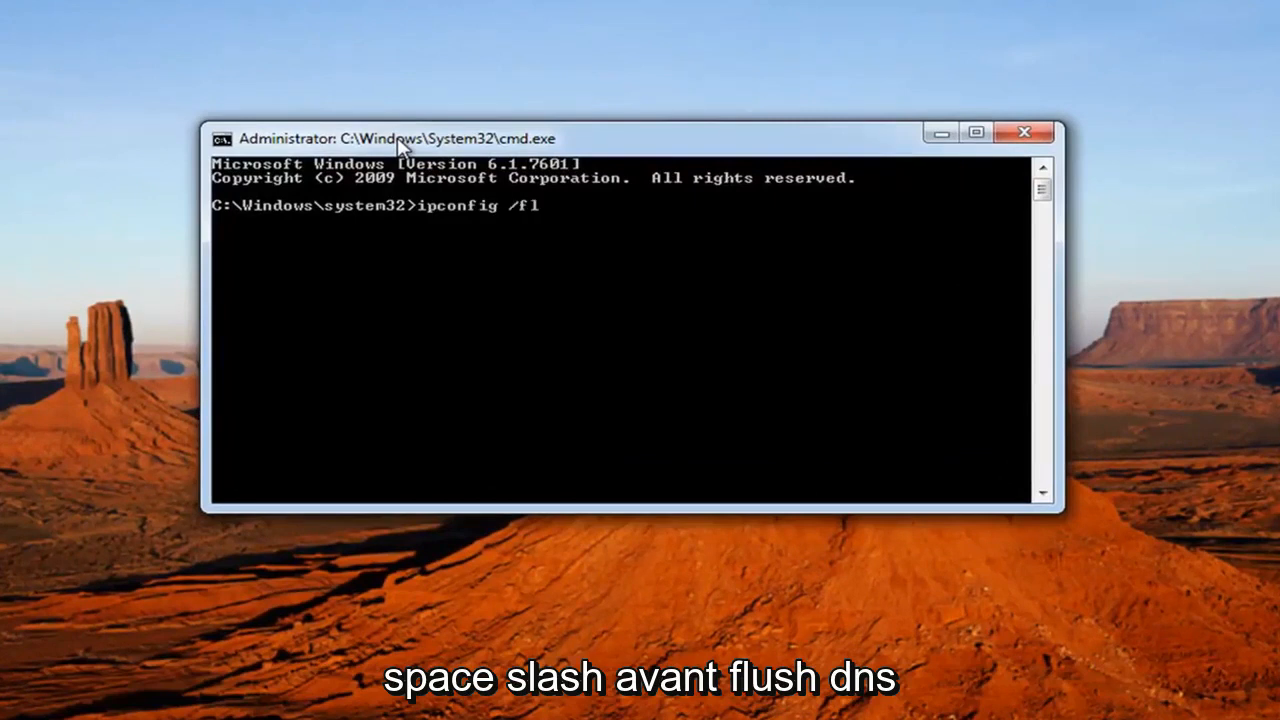
pyautogui.write('ushdns')
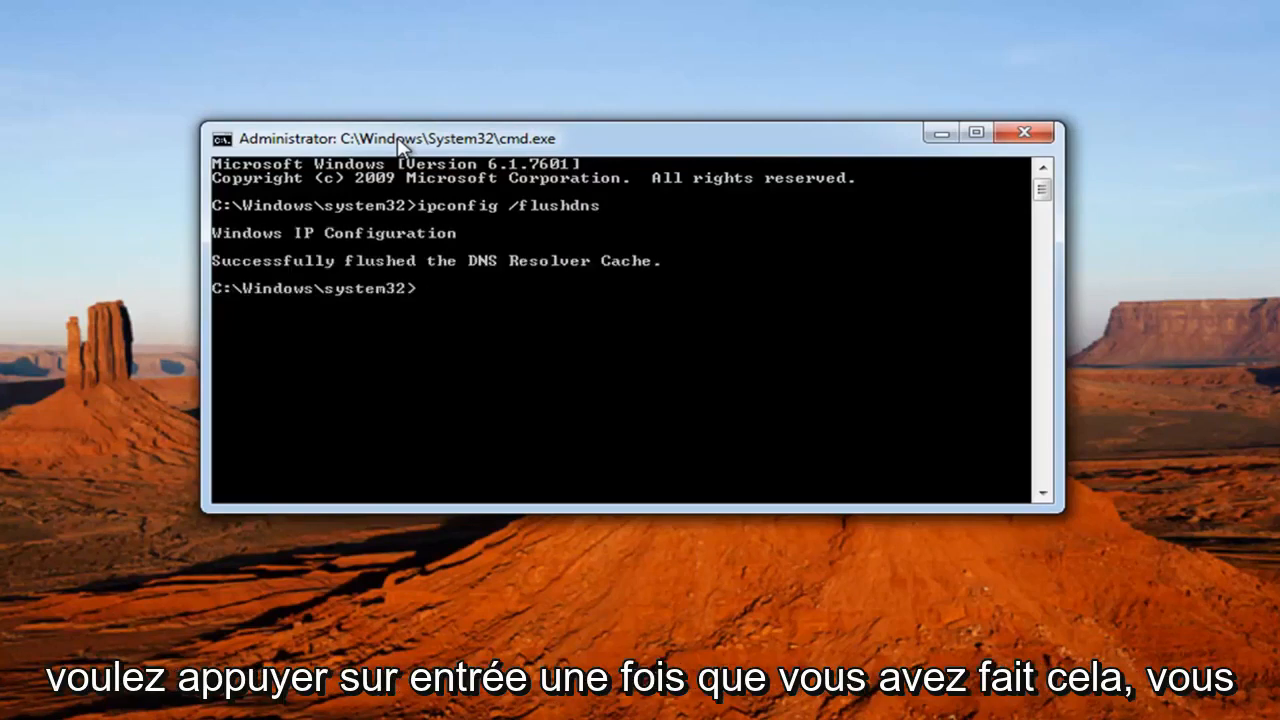
# Run netsh winsock reset, then close the administrator command window
pyautogui.write('netsh winso')
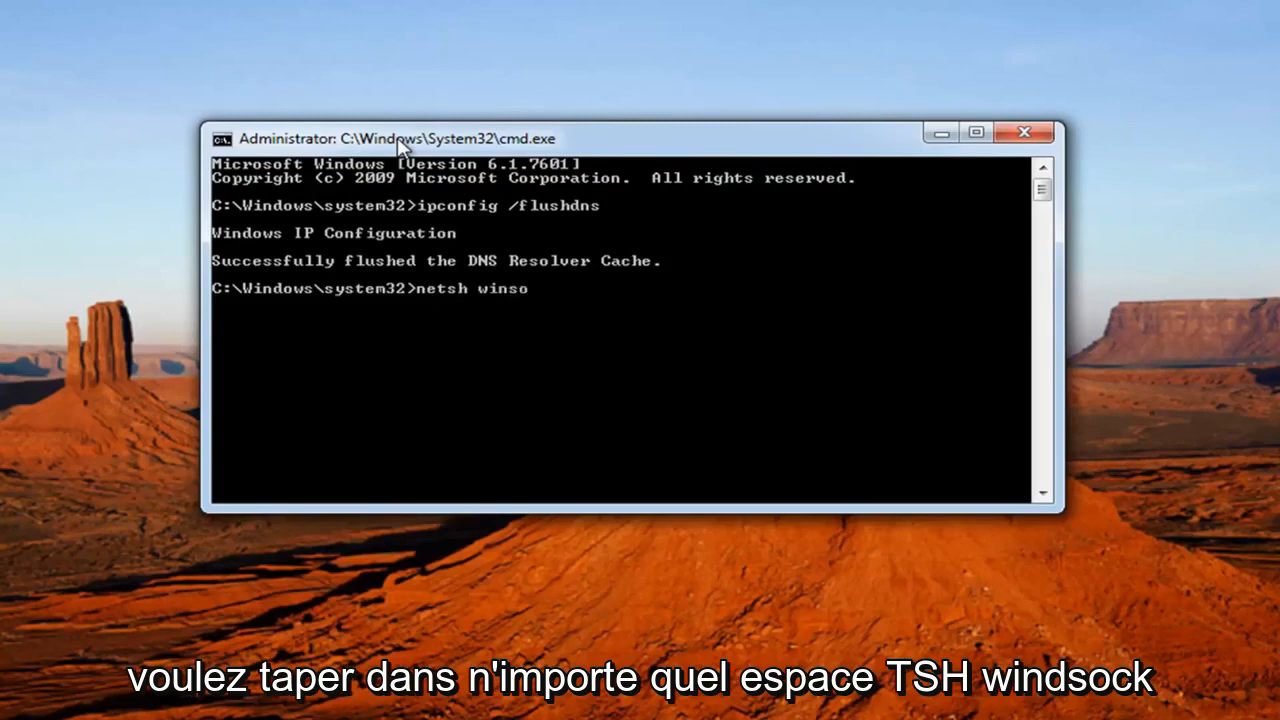
pyautogui.write('ck reset')
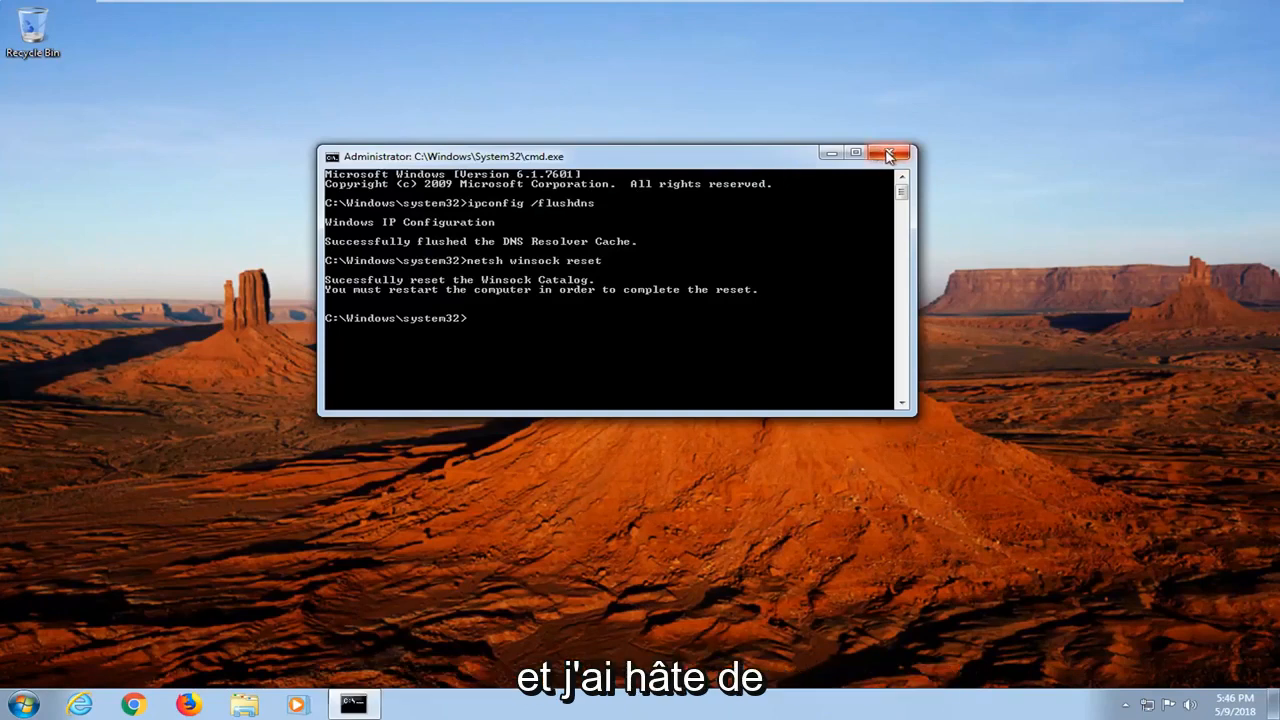
pyautogui.click(889, 152)
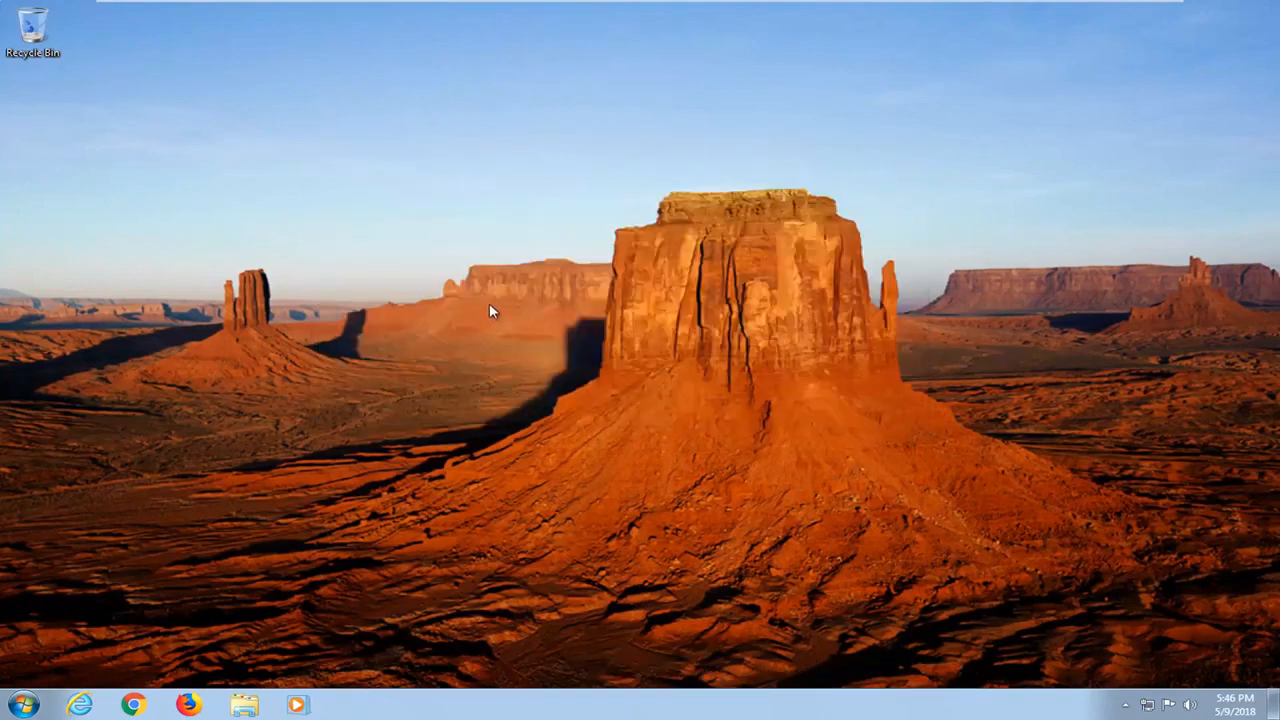